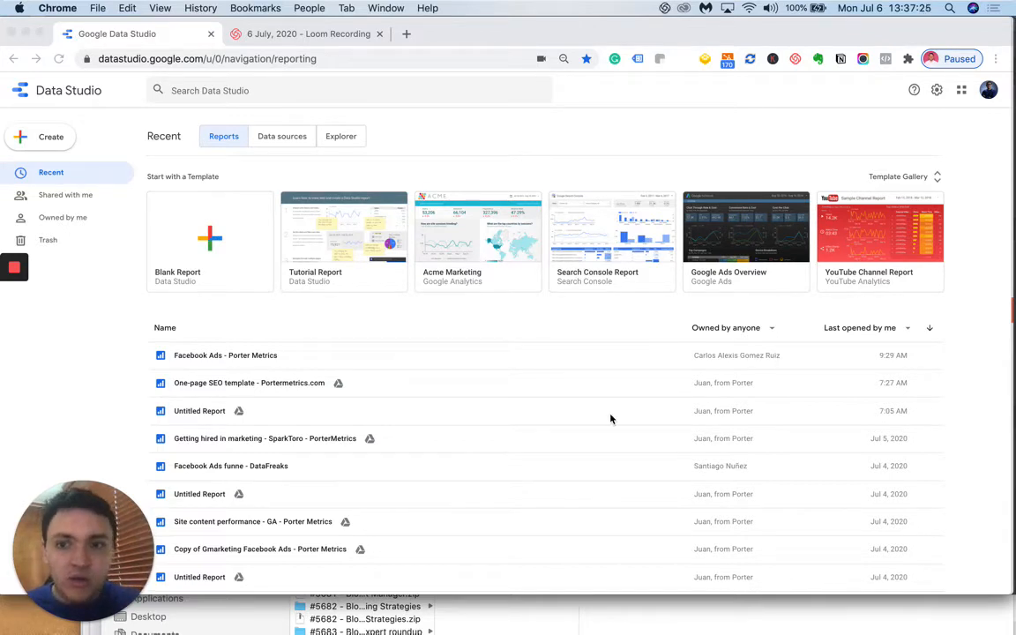
pyautogui.moveTo(464, 384)
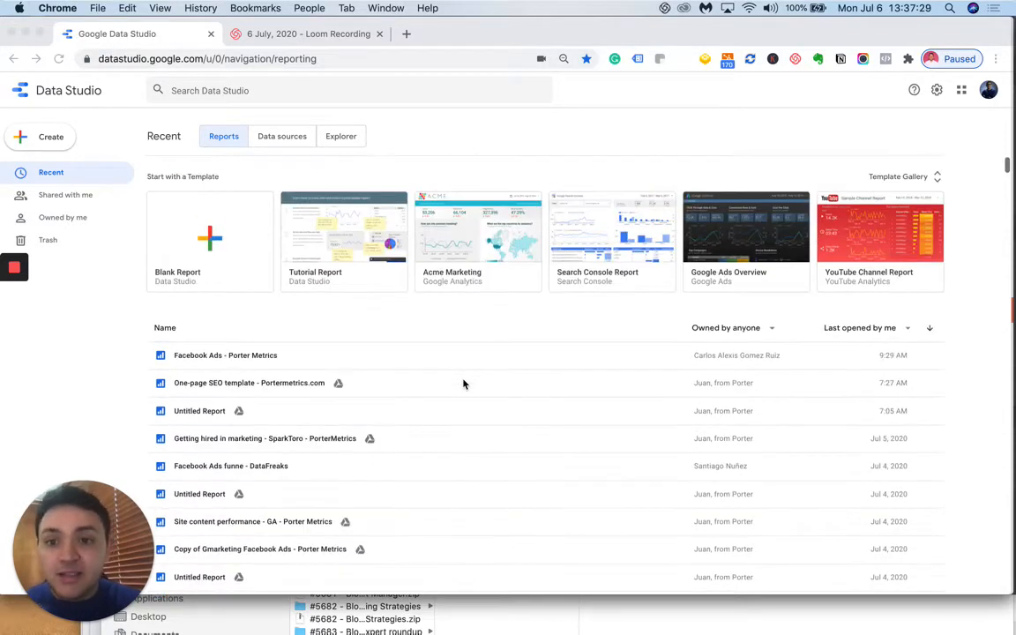
# - Switch to the Data sources tab and scroll through the saved data sources list
pyautogui.scroll(-3)
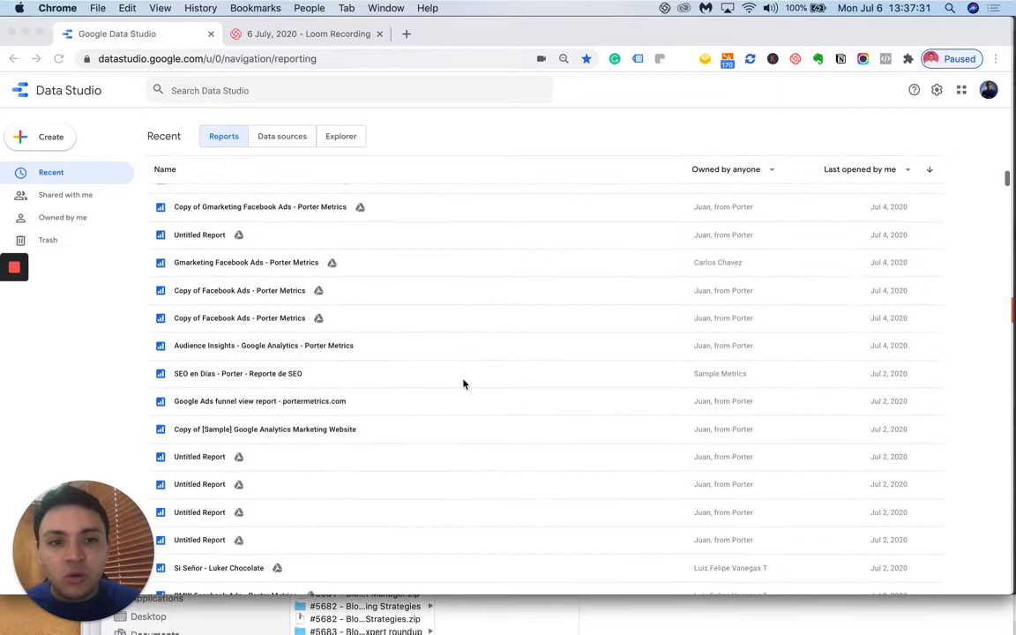
pyautogui.scroll(3)
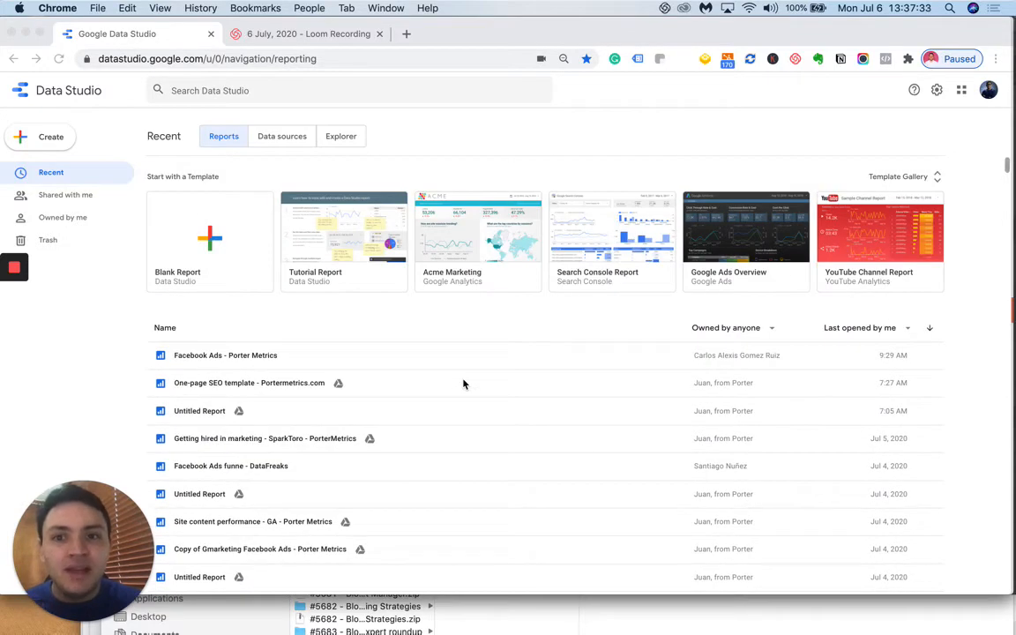
pyautogui.moveTo(273, 163)
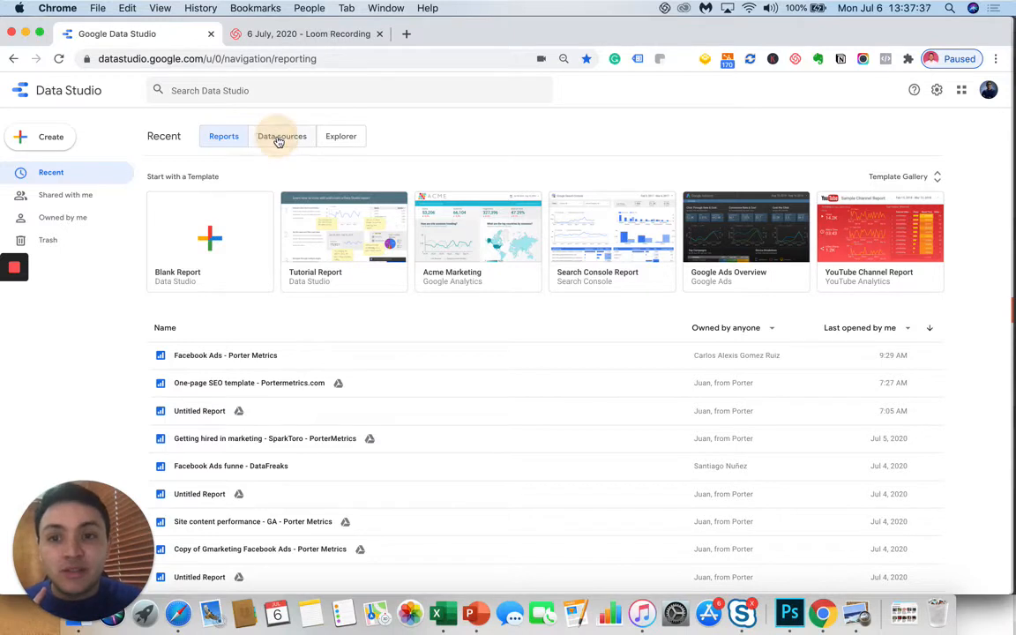
pyautogui.click(283, 136)
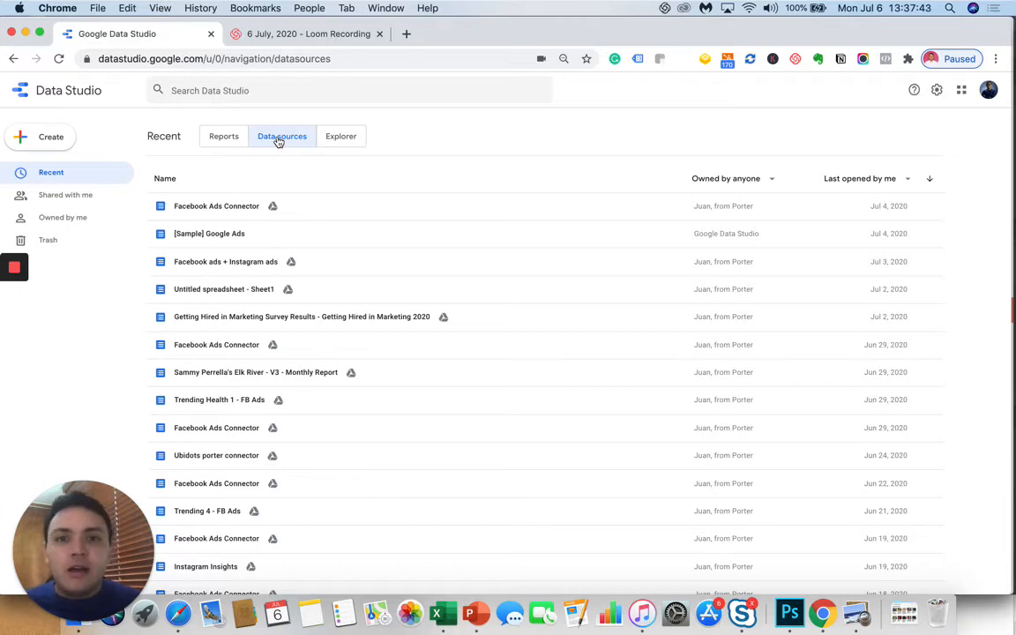
pyautogui.scroll(-3)
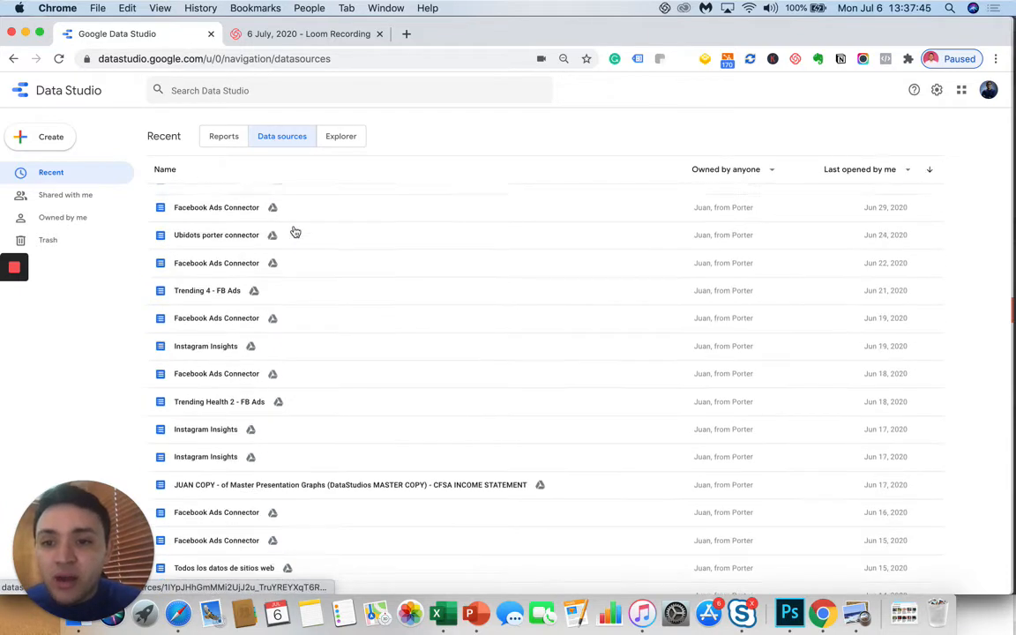
pyautogui.scroll(-3)
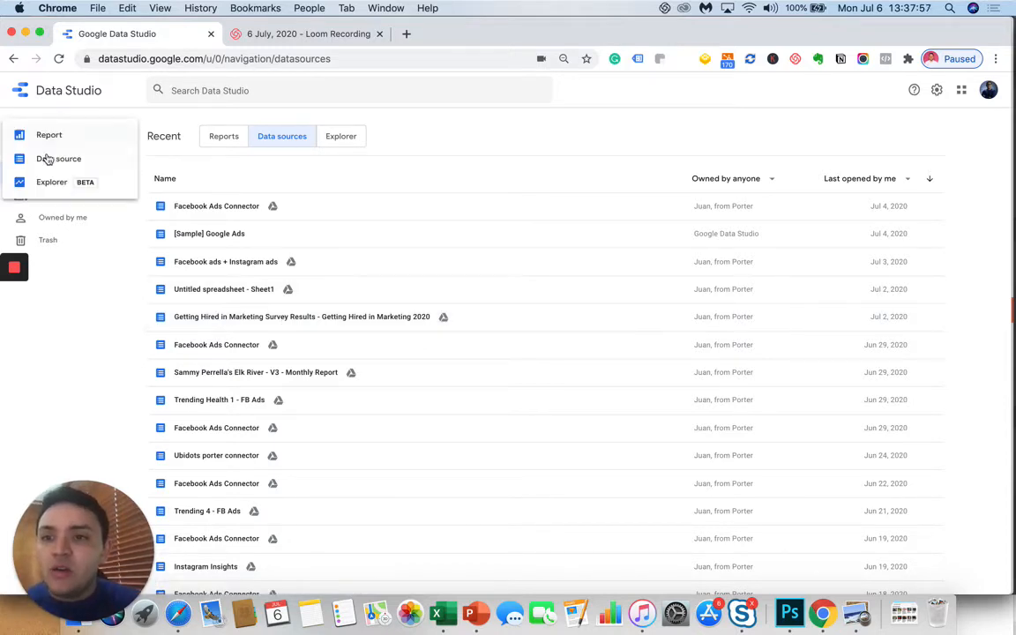
# - Start a new data source and scroll through the Google and Partner Connectors gallery
pyautogui.click(59, 159)
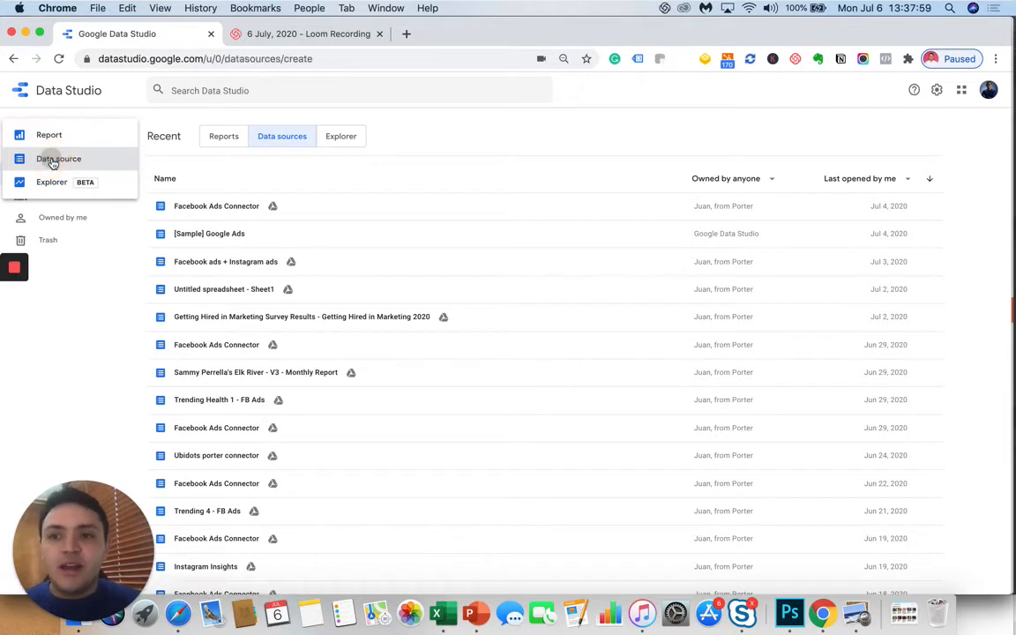
pyautogui.click(58, 158)
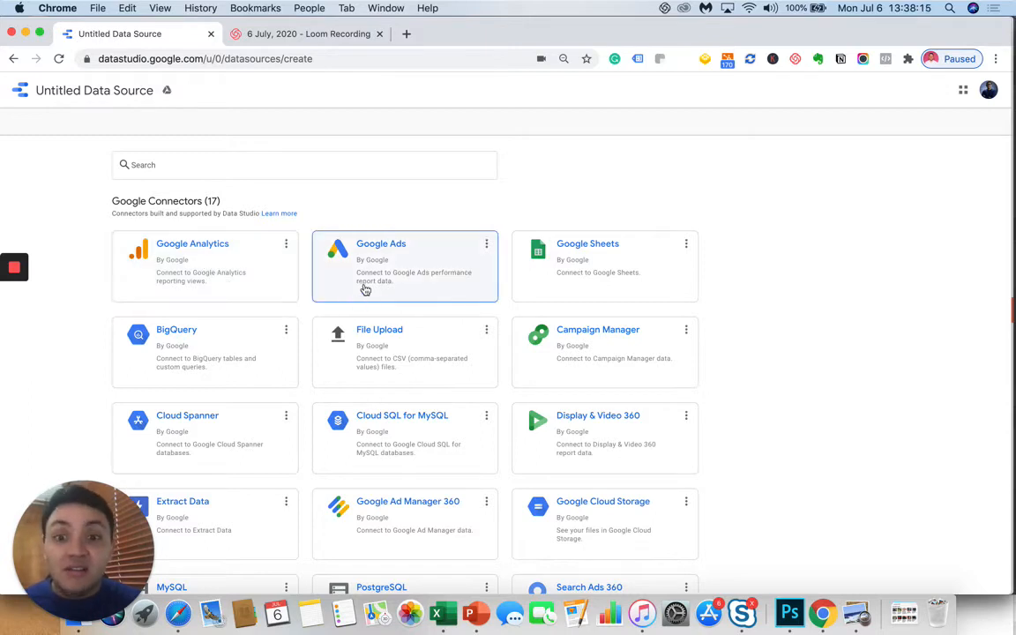
pyautogui.scroll(-3)
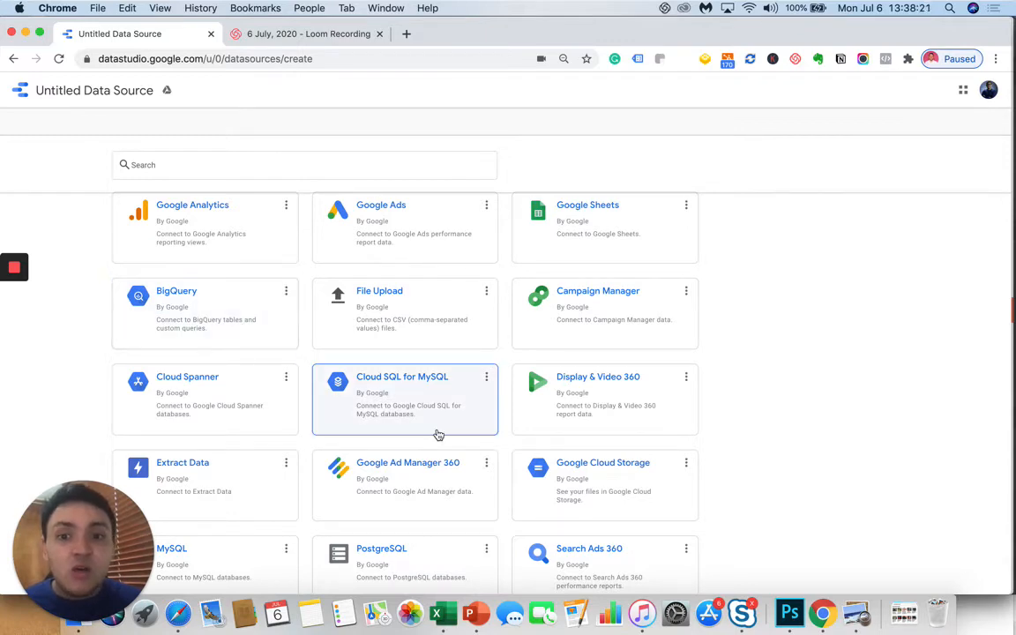
pyautogui.scroll(-3)
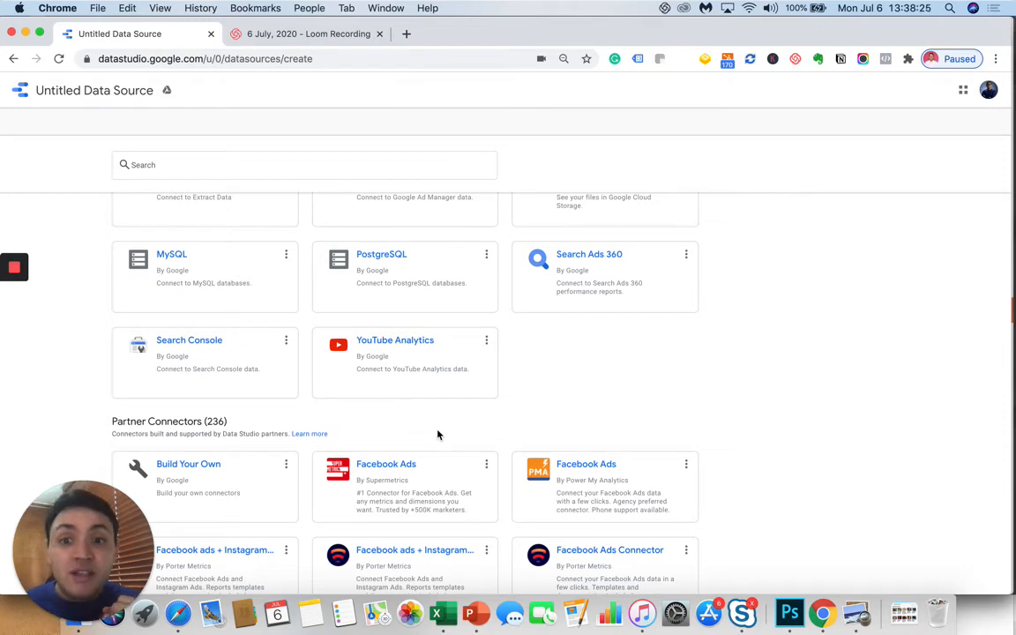
pyautogui.scroll(-3)
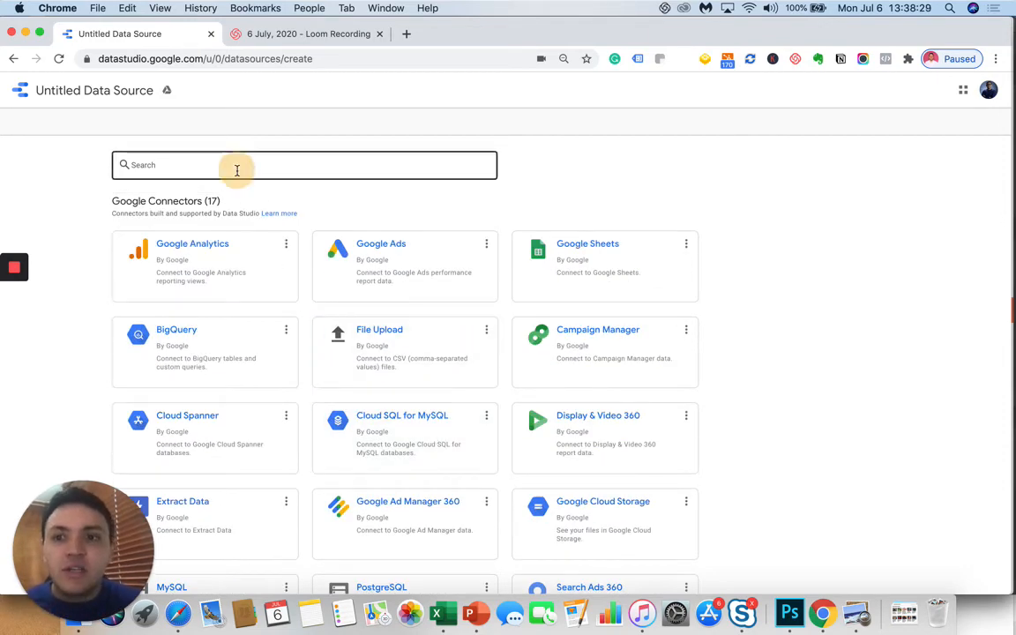
# - Search the connector gallery for "google my business"
pyautogui.write('google my business')
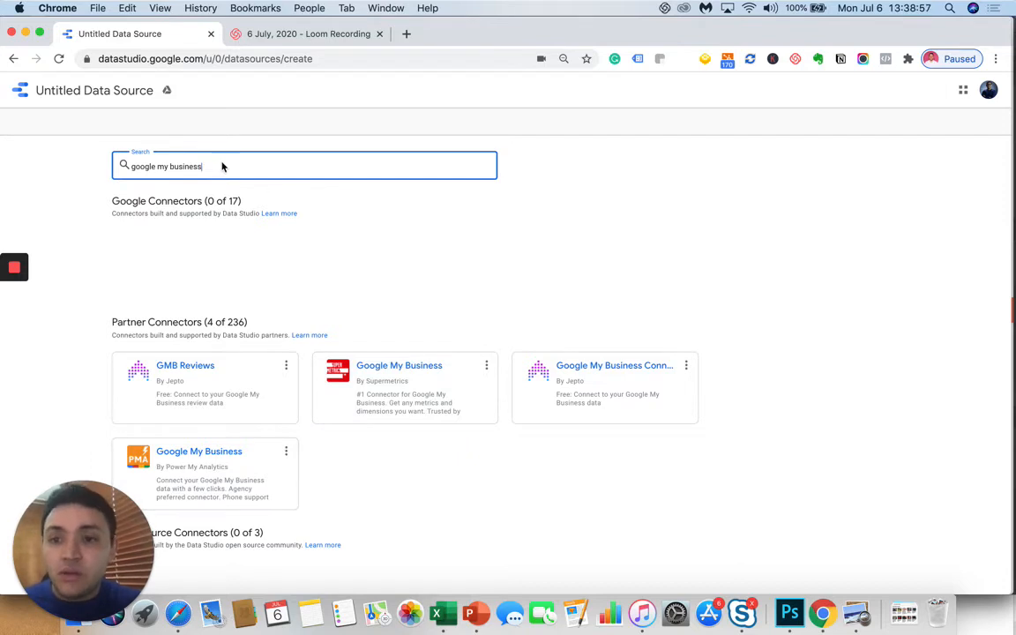
# - Search connectors for "facebook ads", then for "shopify", and scroll the Shopify results
pyautogui.write('facebook ad')
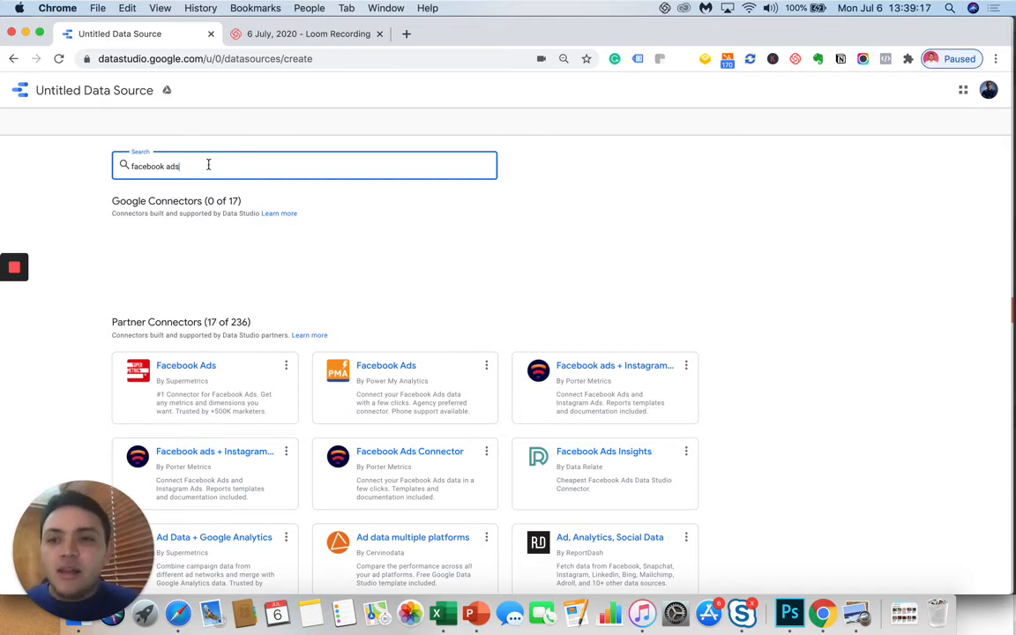
pyautogui.write('s')
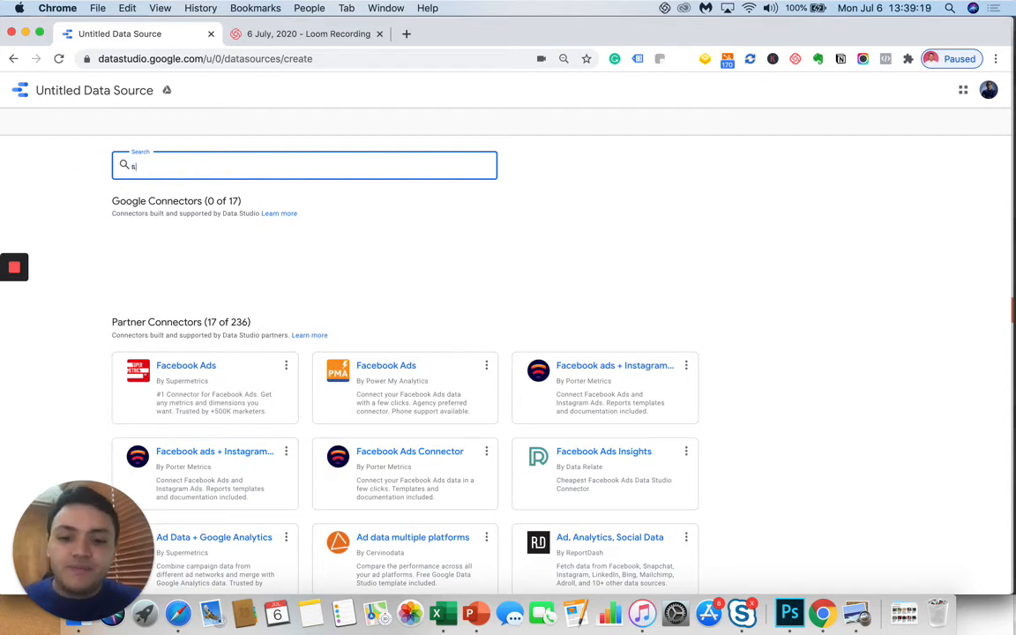
pyautogui.write('shopify')
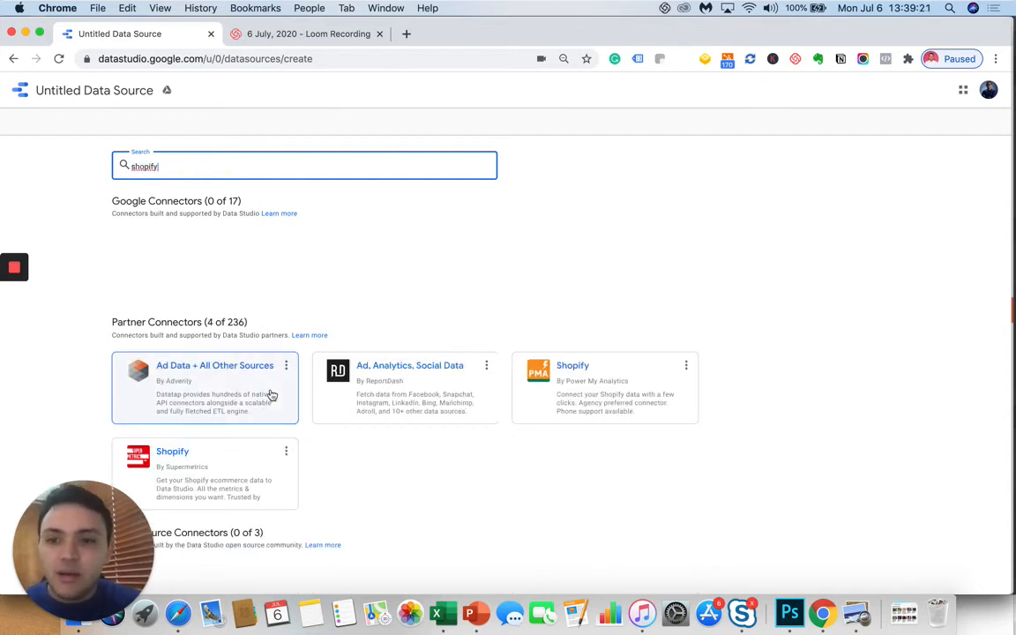
pyautogui.scroll(-3)
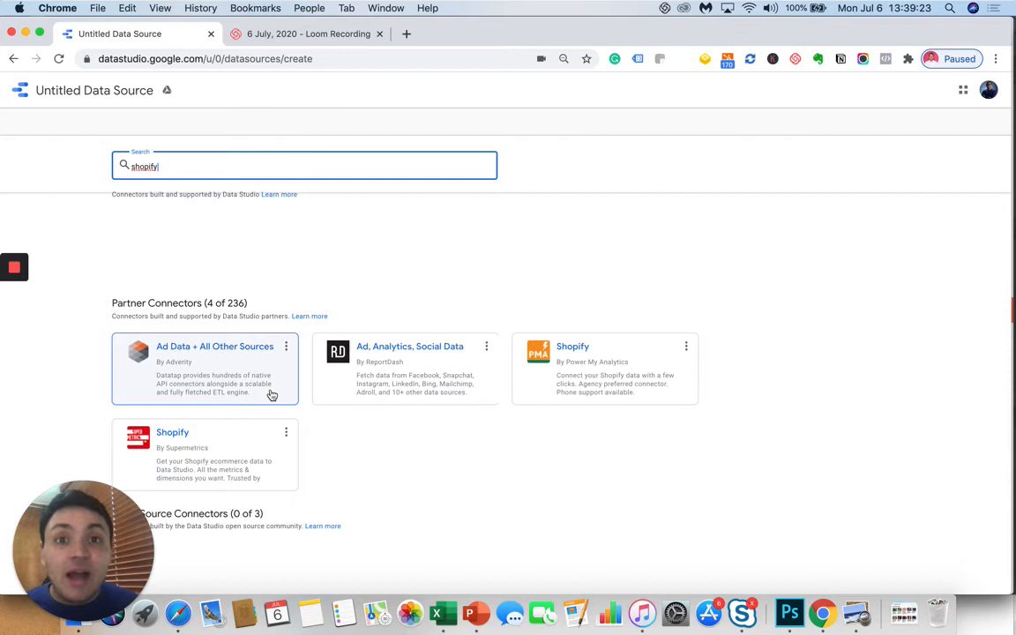